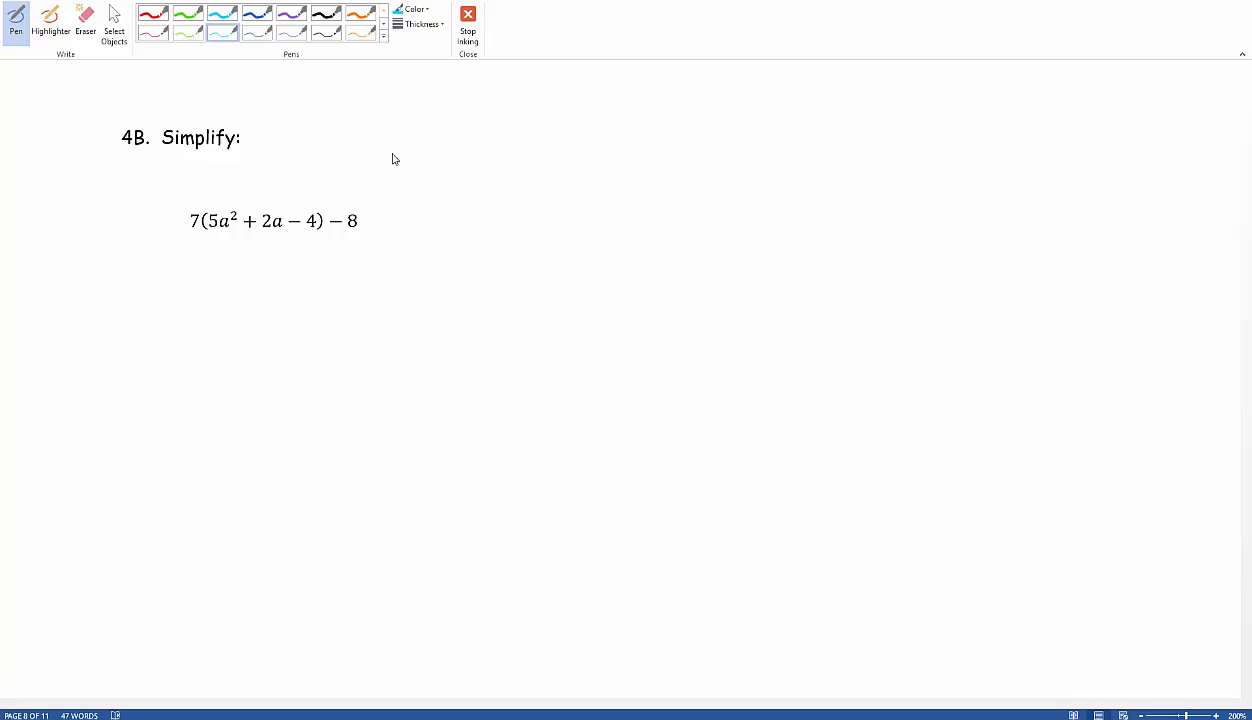
mouse_move(237, 180)
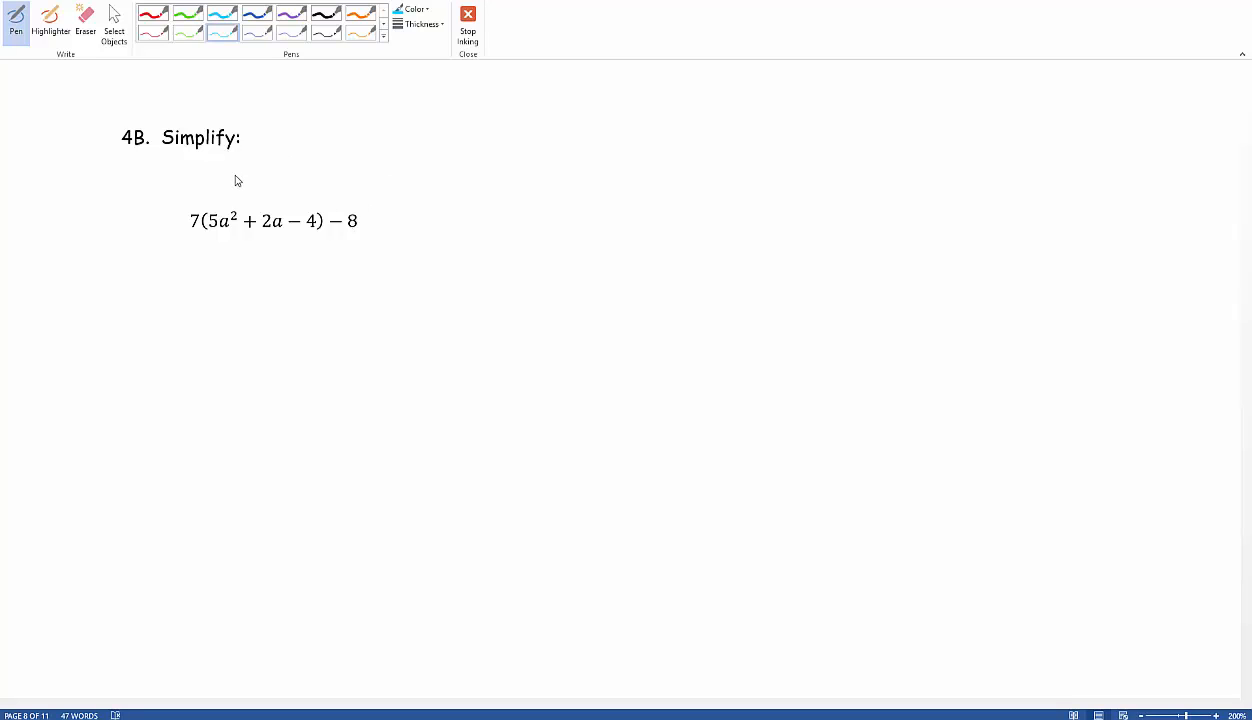
mouse_move(183, 236)
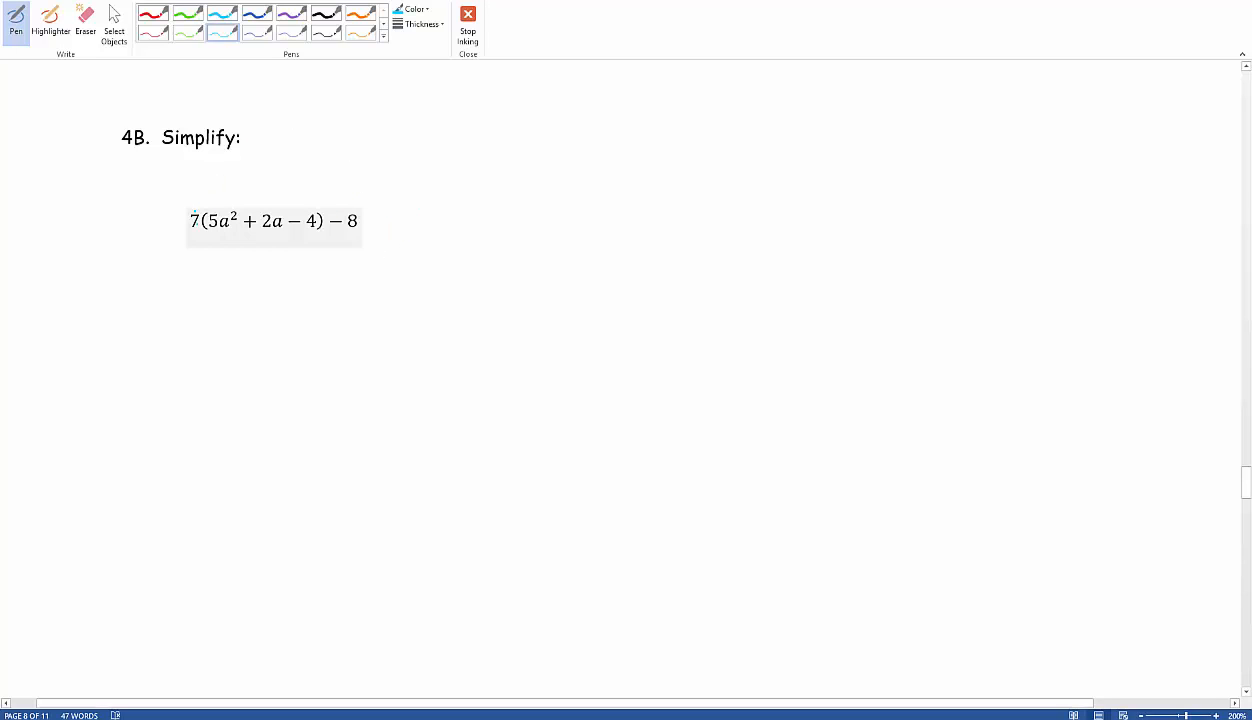
Step: Ink arcs from the 7 to each term and write 35a² + 14a − 28 − 8 below
left_click_drag(195, 210, 222, 210)
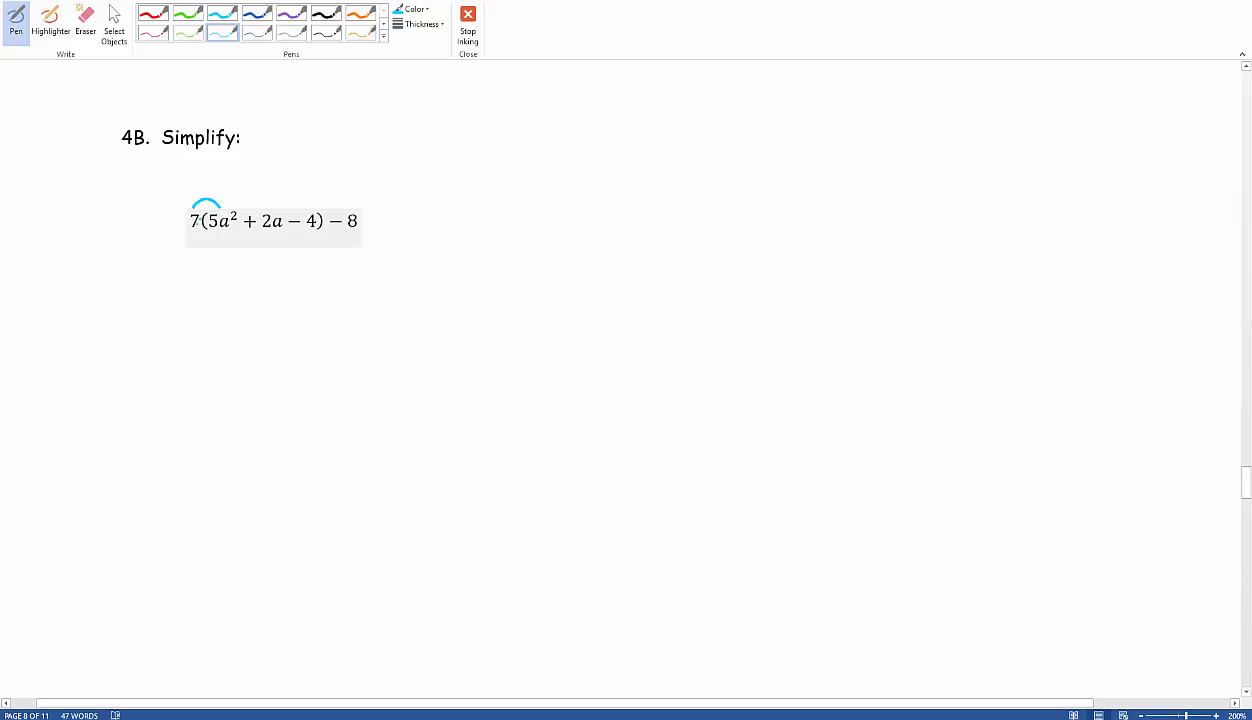
left_click_drag(150, 293, 173, 286)
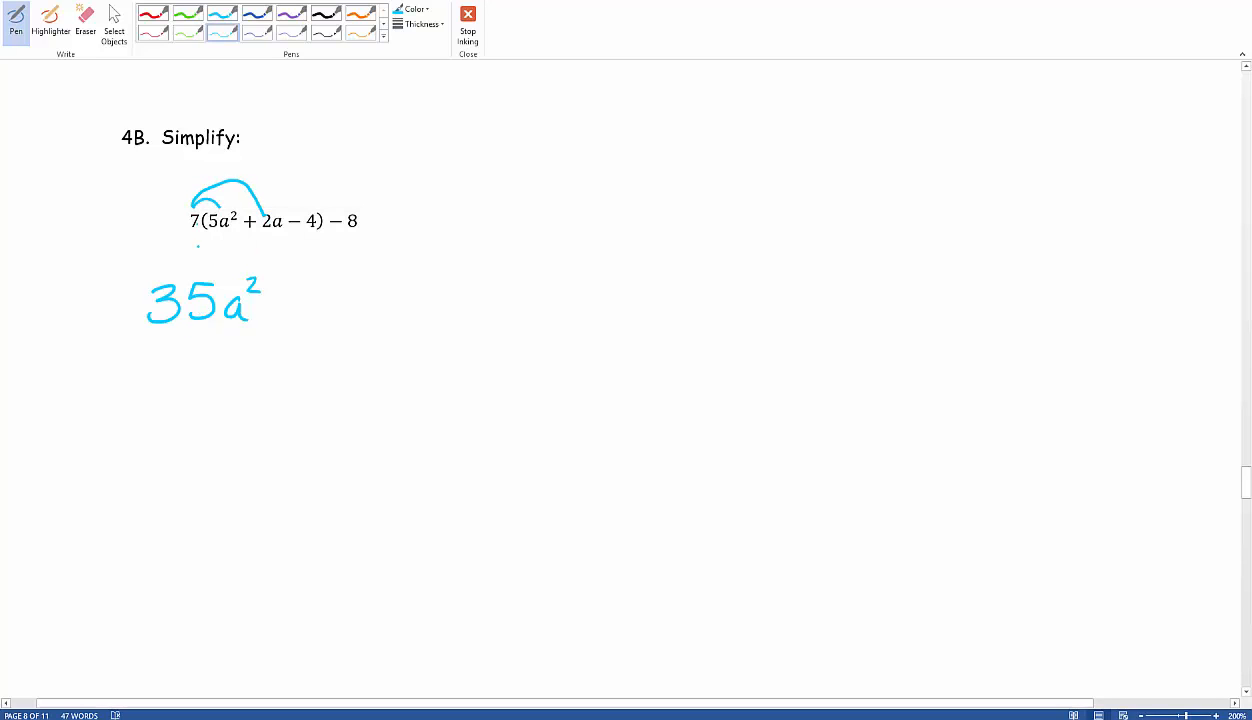
left_click_drag(285, 305, 305, 305)
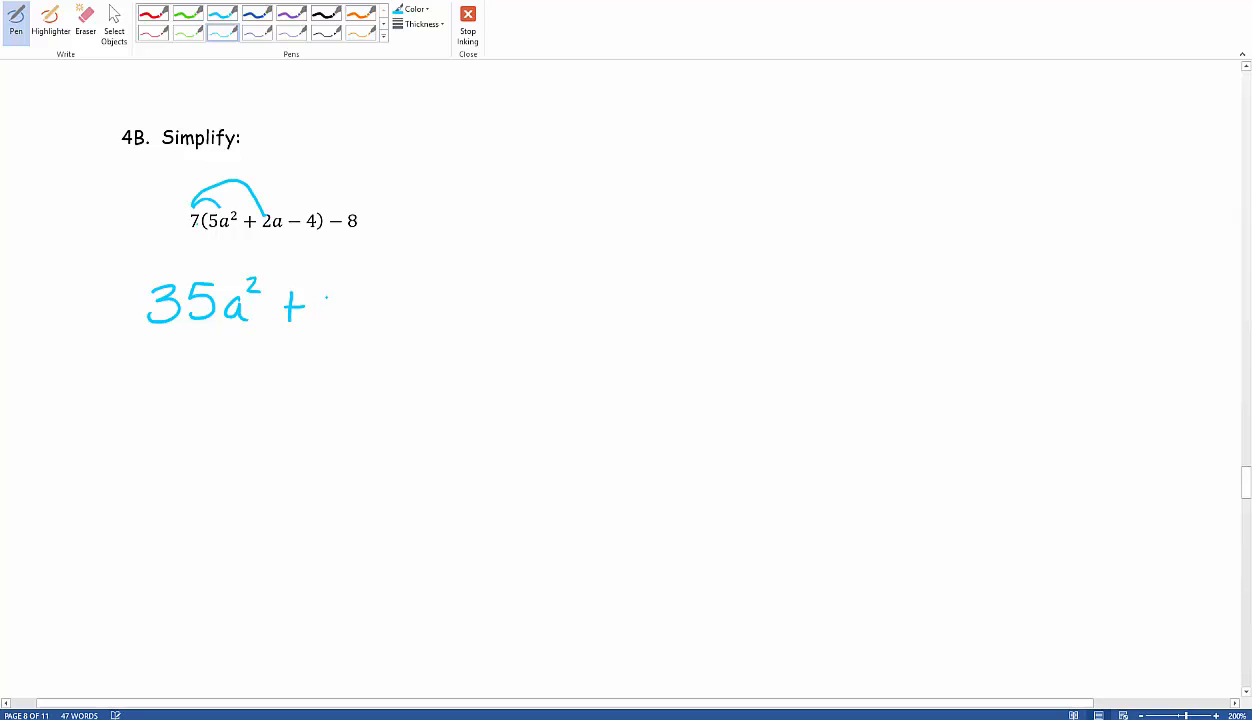
left_click_drag(320, 305, 380, 310)
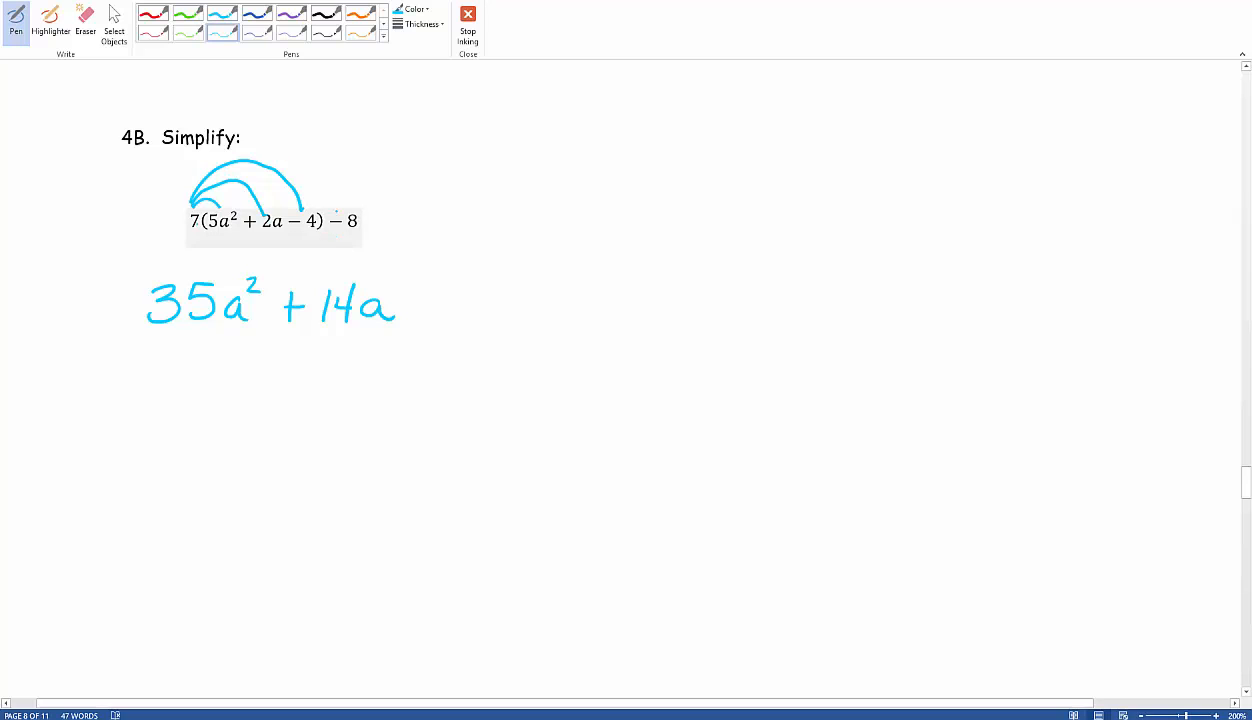
left_click_drag(420, 300, 485, 315)
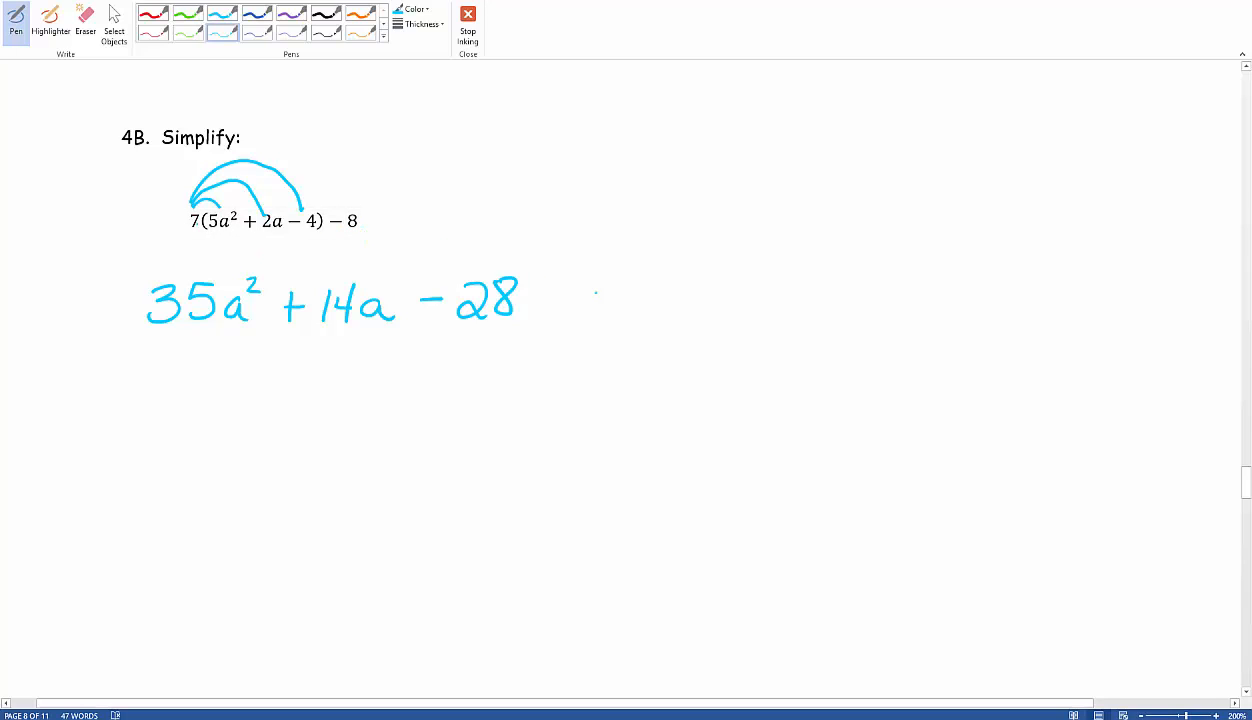
left_click_drag(578, 296, 660, 300)
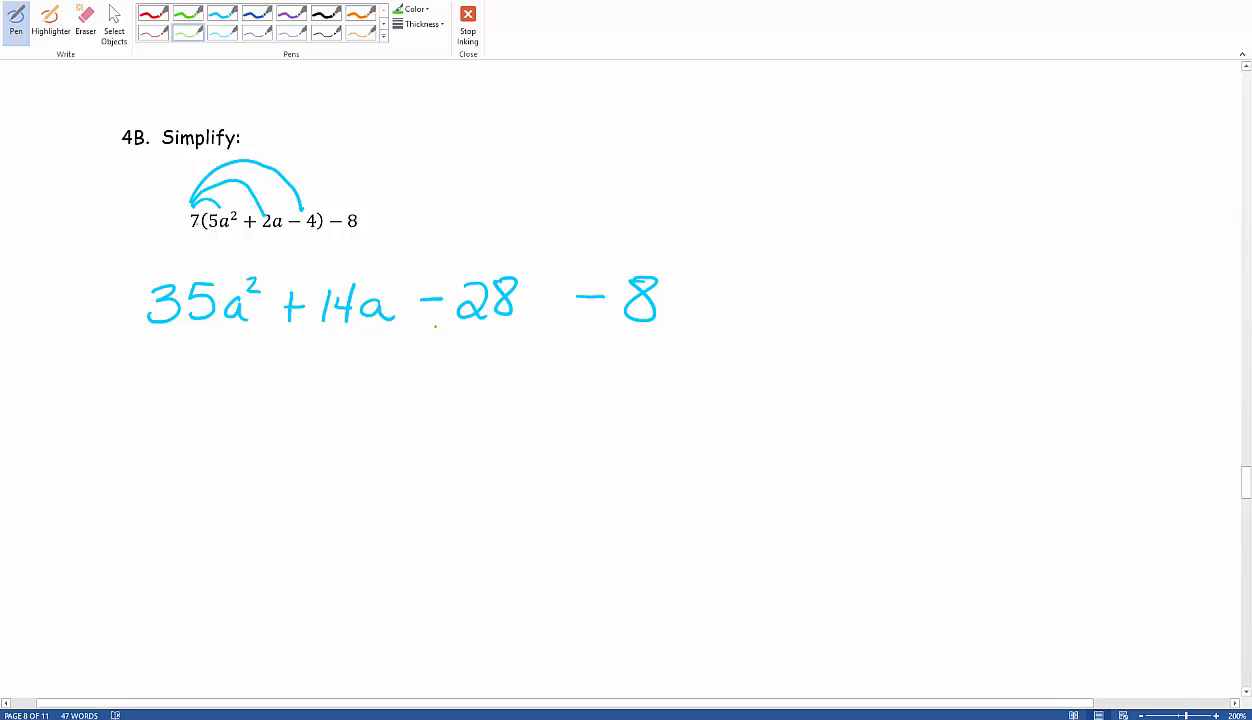
Step: Underline −28 and −8 in green, add arrows labelled 'credit', and write −36 beneath
left_click_drag(440, 335, 508, 333)
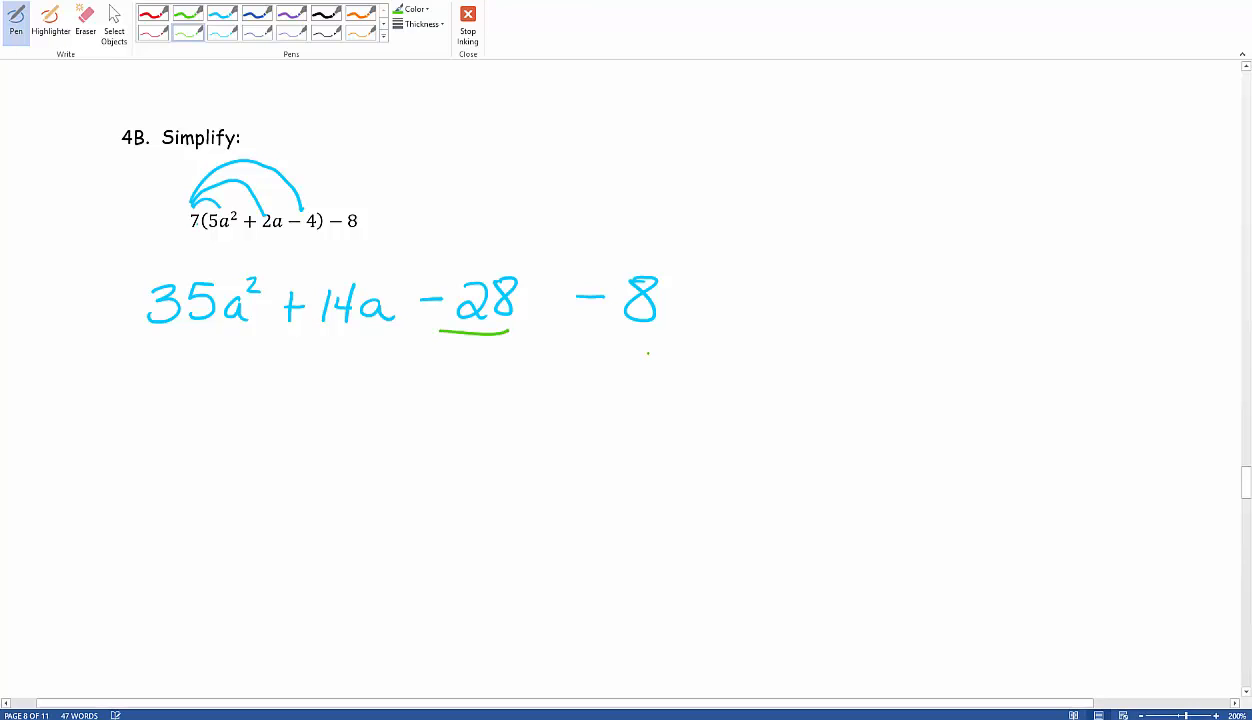
left_click_drag(578, 332, 672, 332)
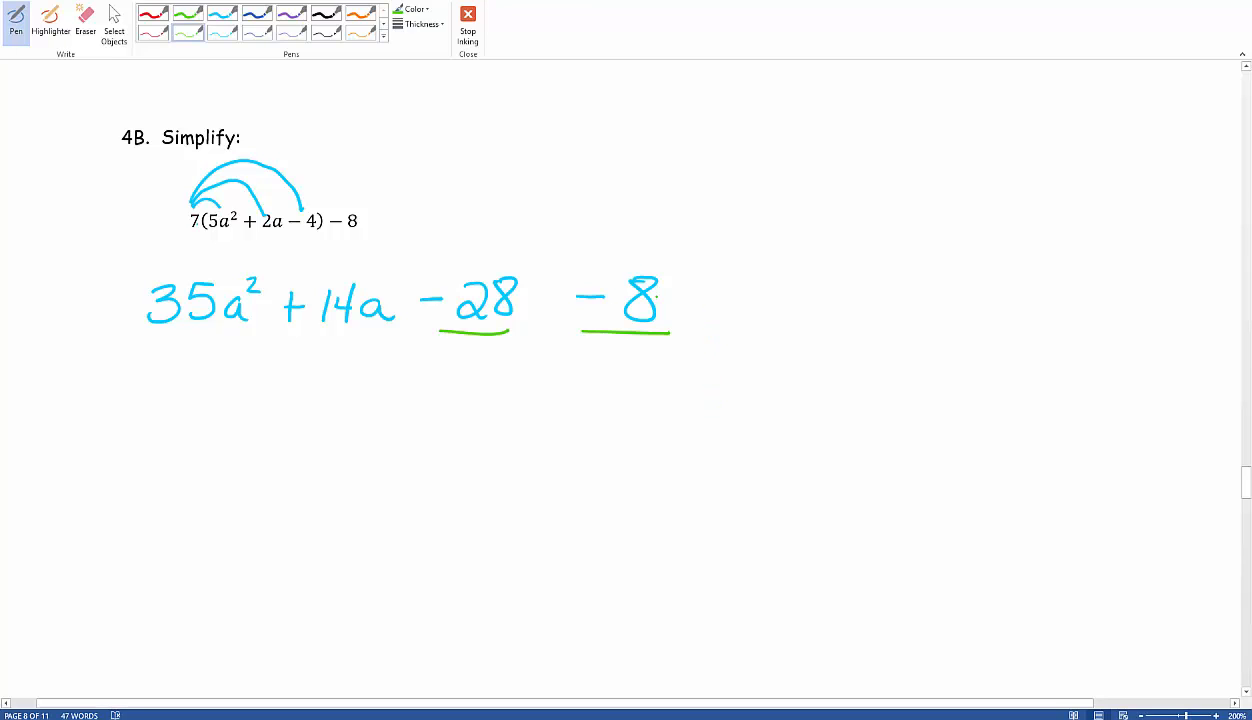
left_click_drag(490, 230, 455, 255)
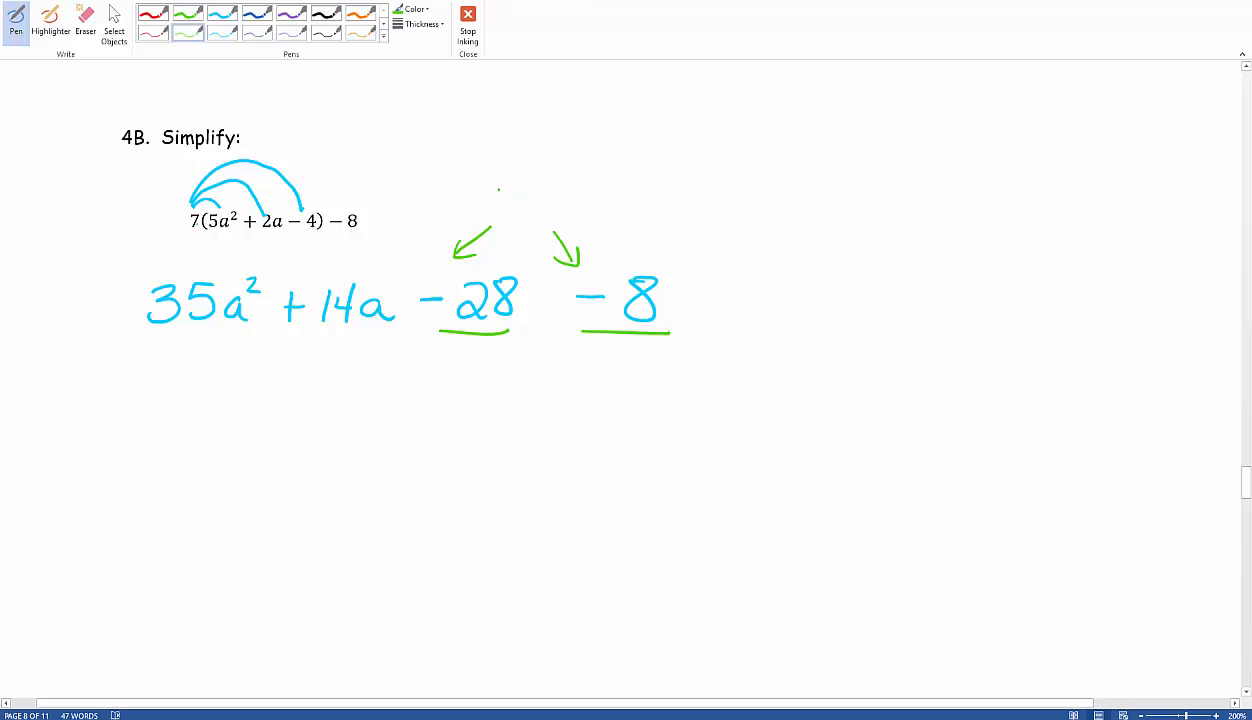
left_click_drag(485, 195, 570, 195)
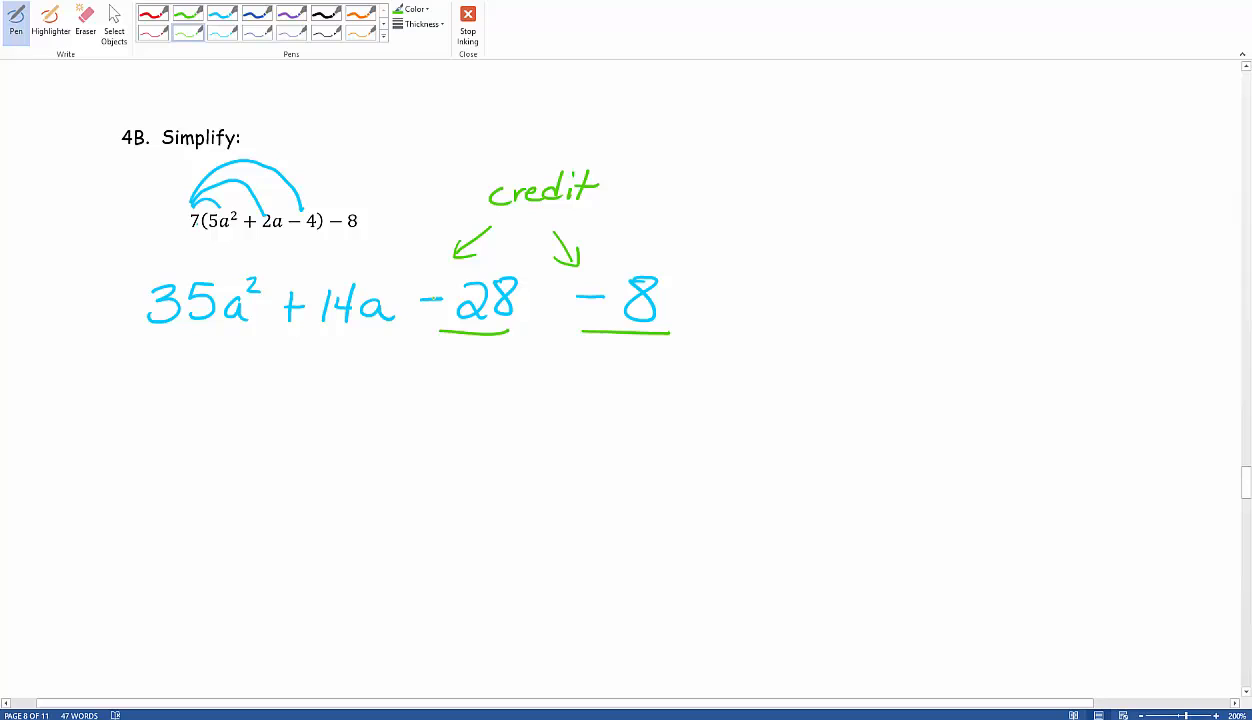
left_click_drag(488, 410, 520, 407)
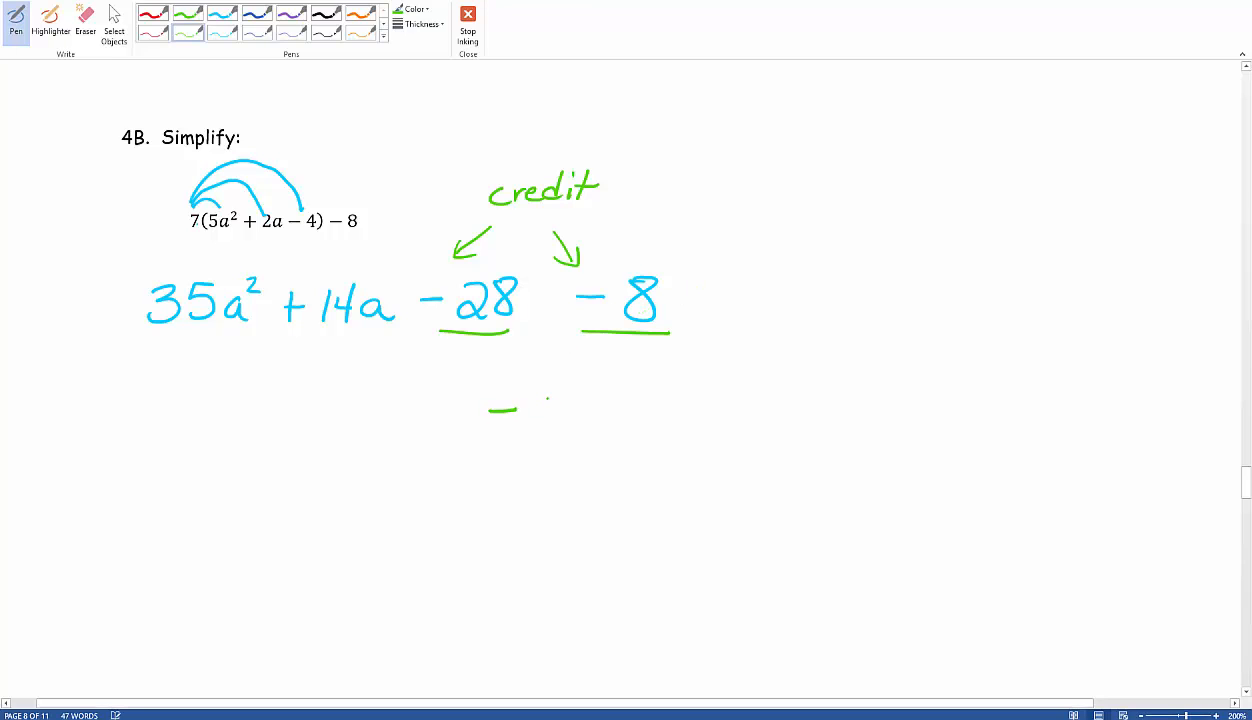
left_click_drag(490, 415, 590, 420)
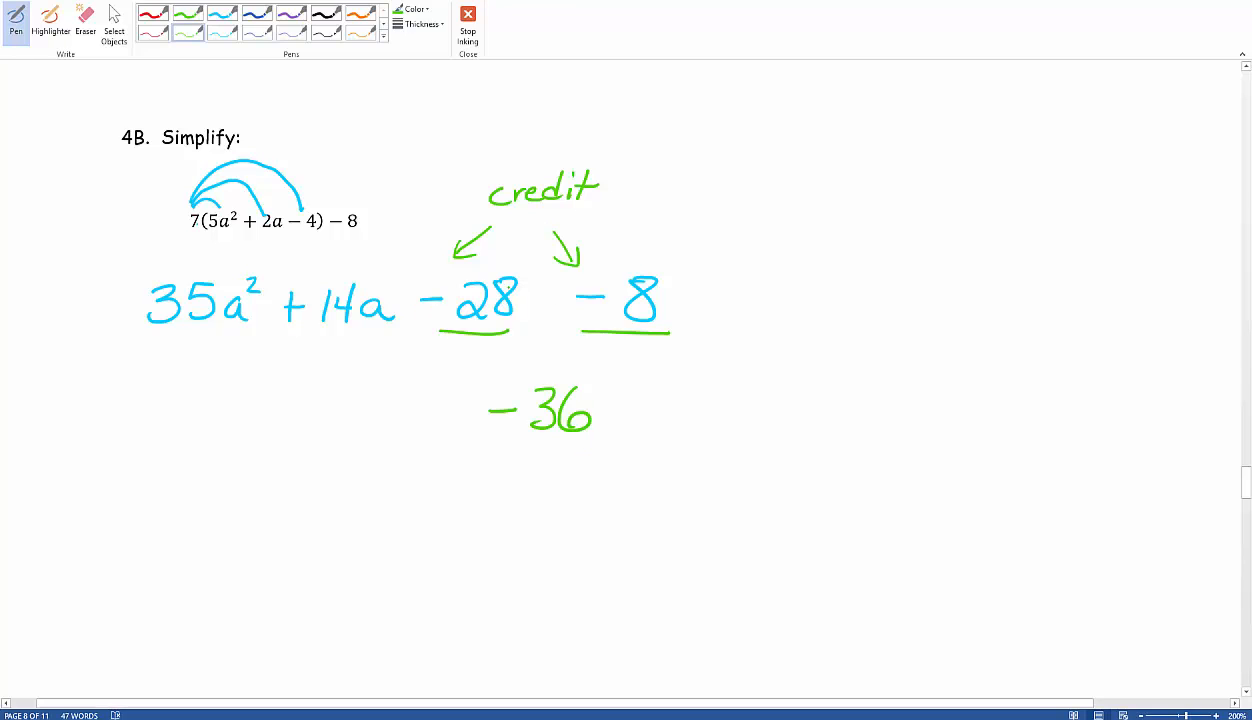
Step: Underline 'credit', add down arrows, write 35a² + 14a before −36, and box the answer
left_click_drag(467, 218, 615, 218)
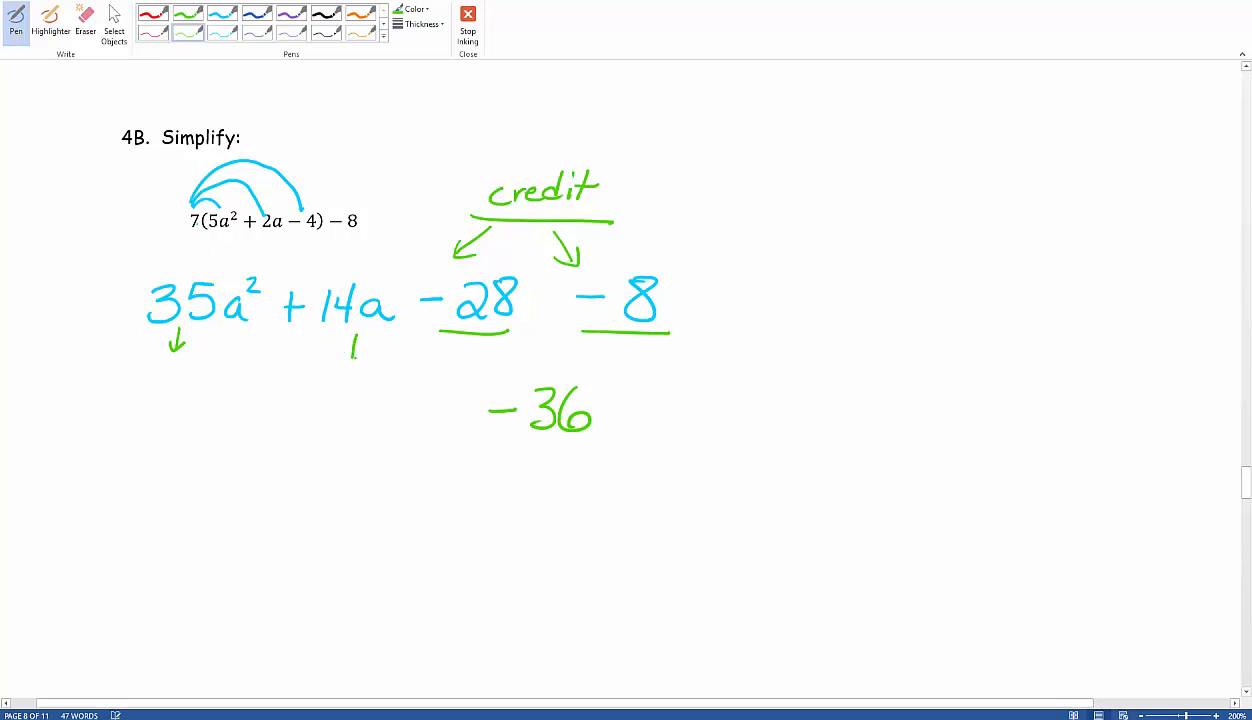
left_click_drag(350, 340, 352, 365)
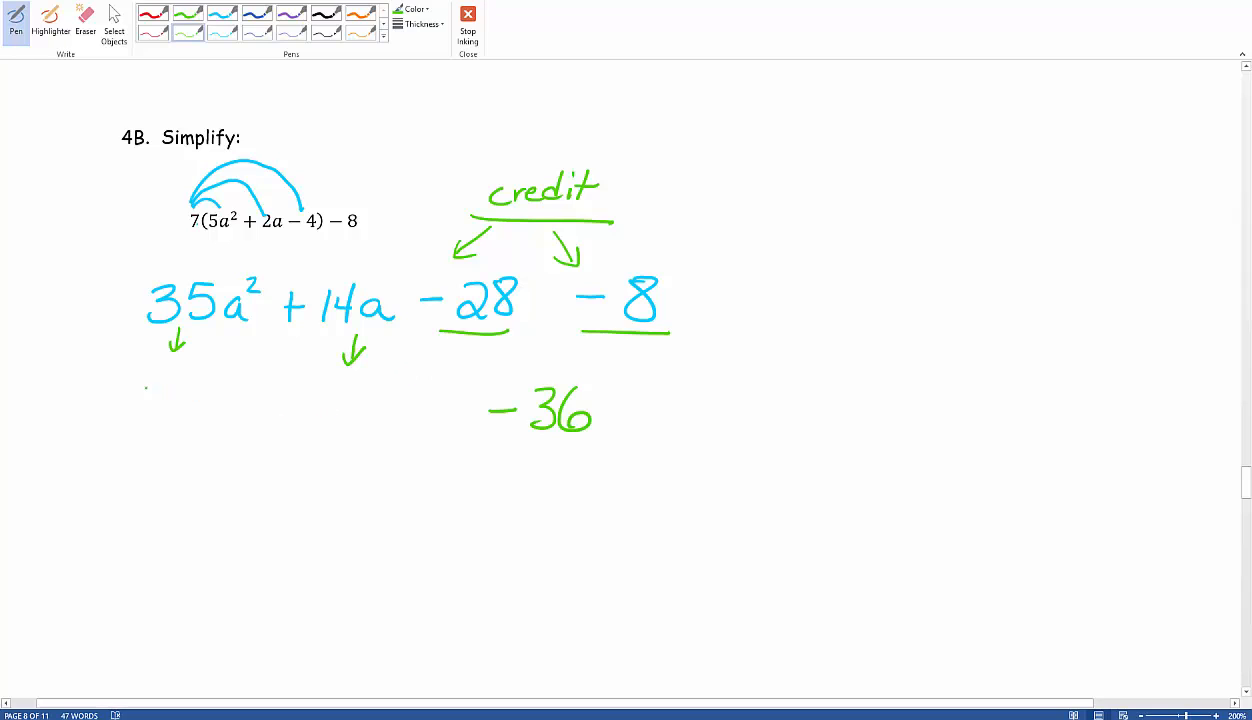
left_click_drag(140, 410, 225, 405)
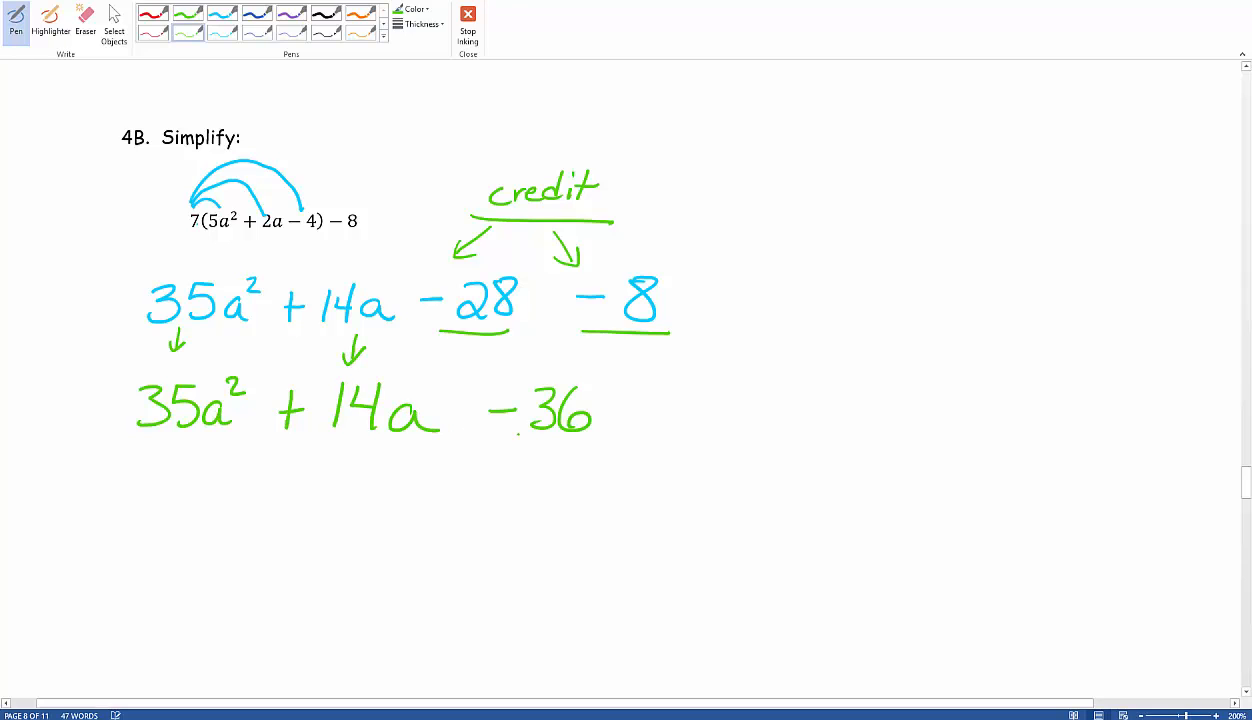
left_click_drag(115, 370, 115, 465)
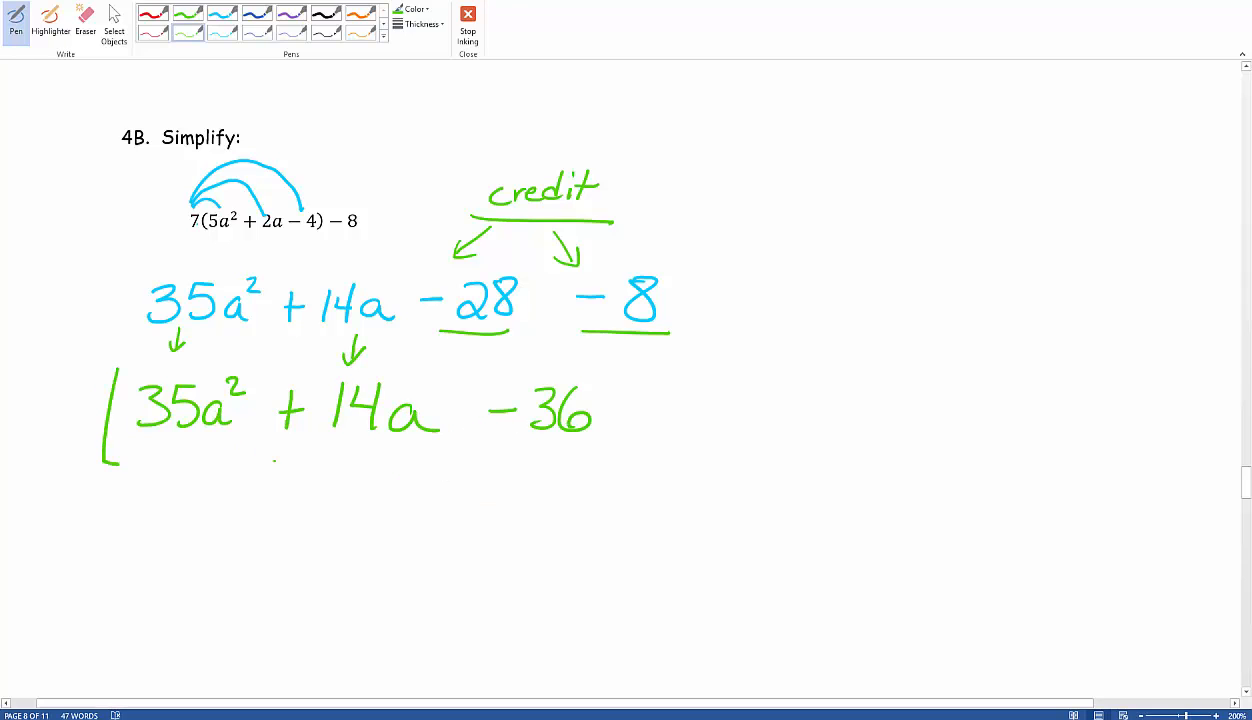
left_click_drag(110, 355, 600, 470)
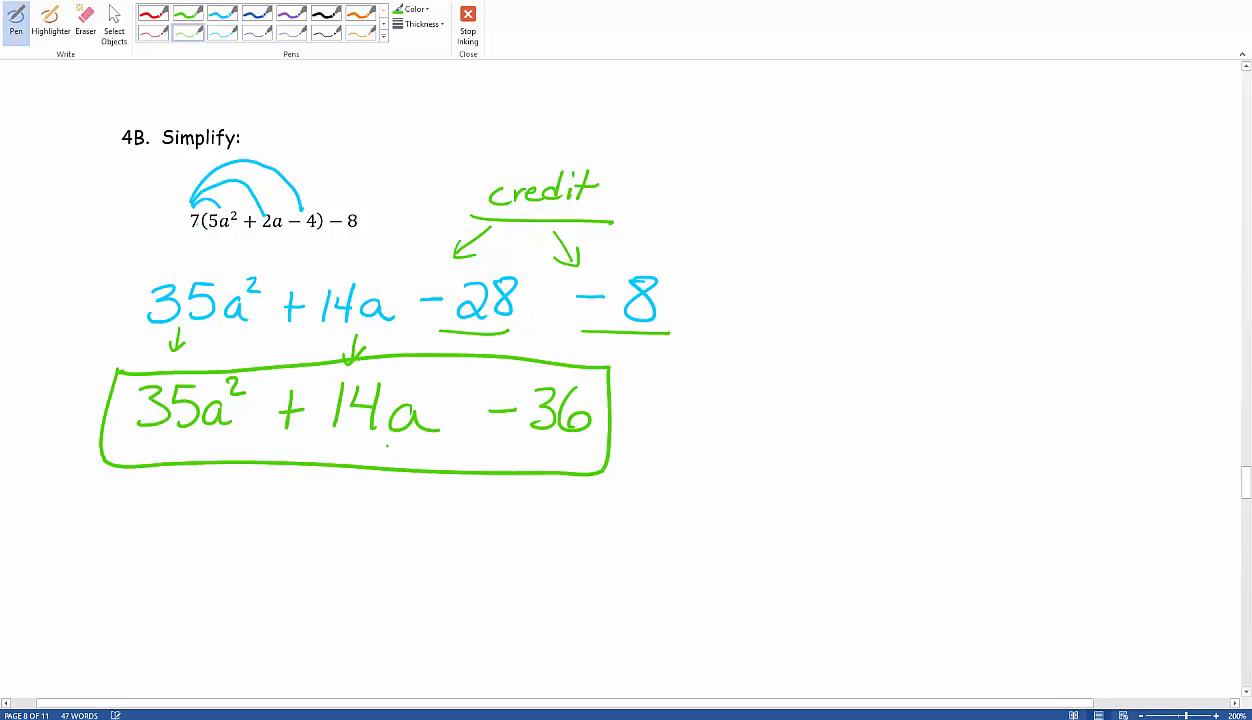